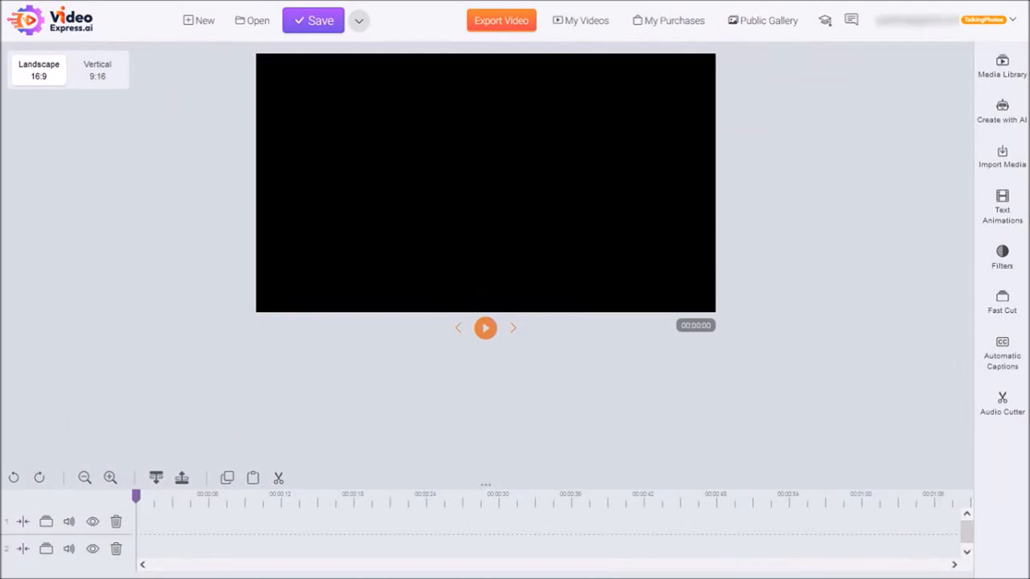
{"action": "mouse_move", "coordinate": [1001, 114]}
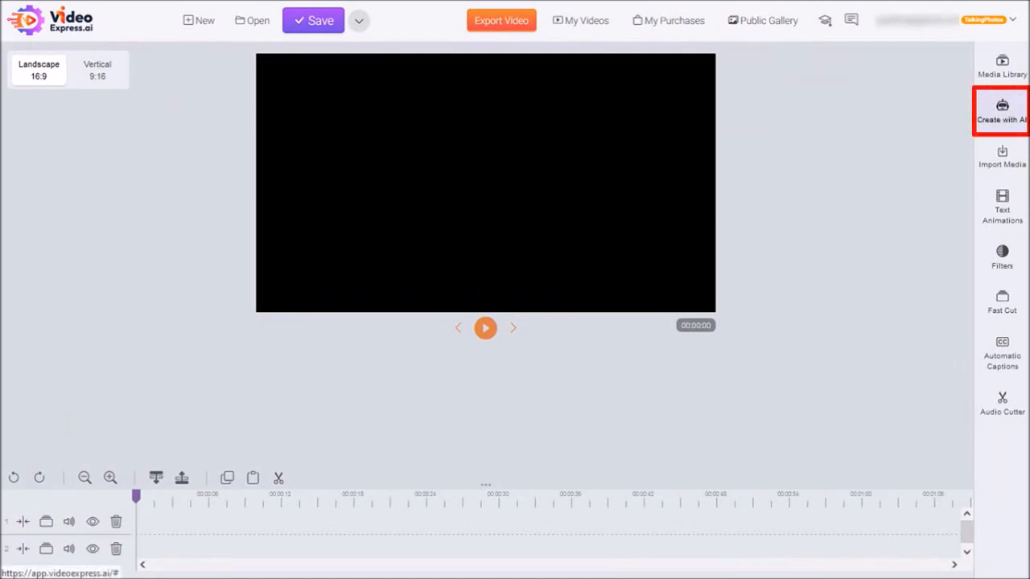
Step: Open the Create with AI tools to reach the Talking Photos human talking video setup
{"action": "left_click", "coordinate": [1003, 111]}
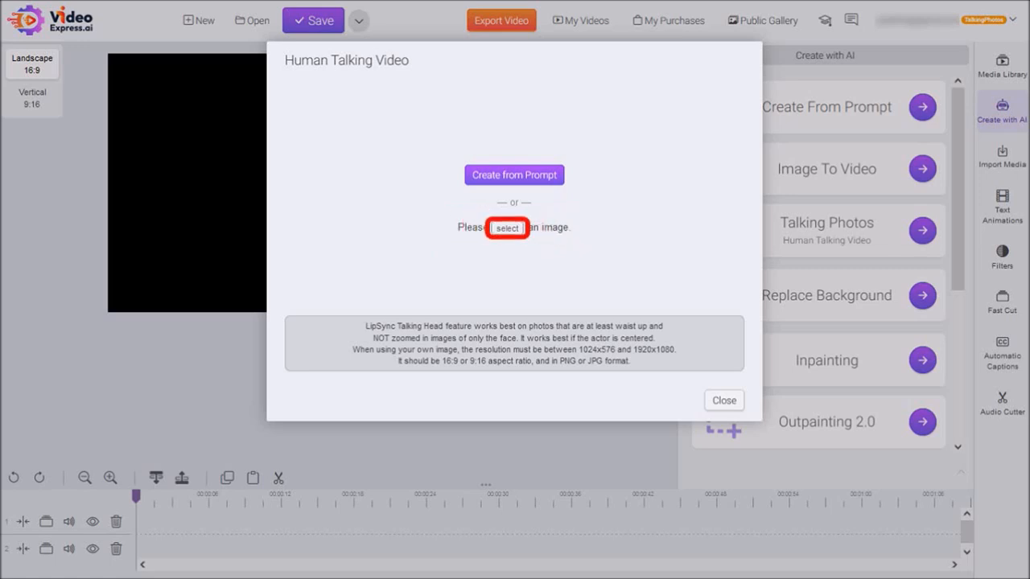
Step: Start choosing an image and open the Images folder of the media library
{"action": "left_click", "coordinate": [506, 227]}
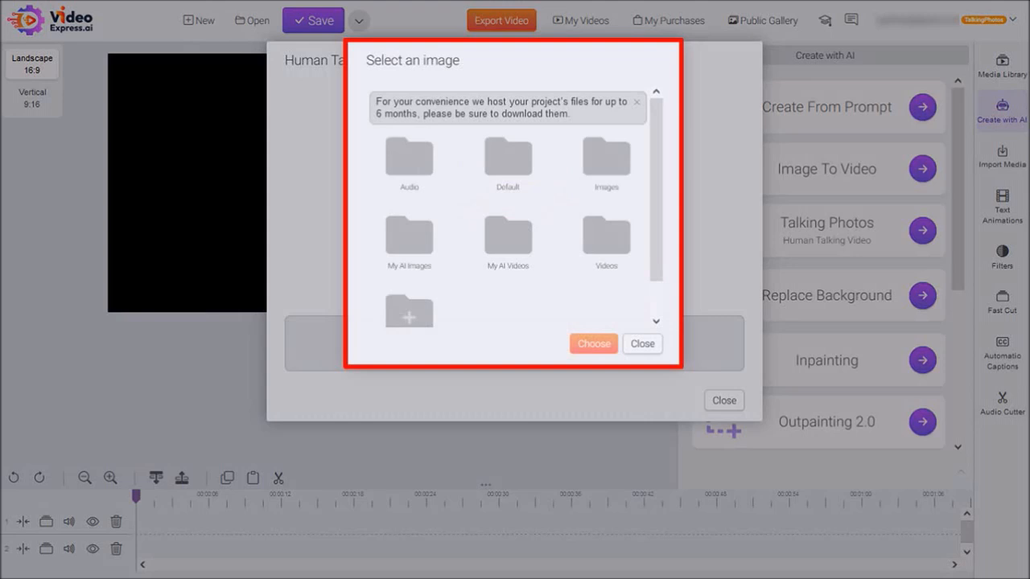
{"action": "left_click", "coordinate": [606, 158]}
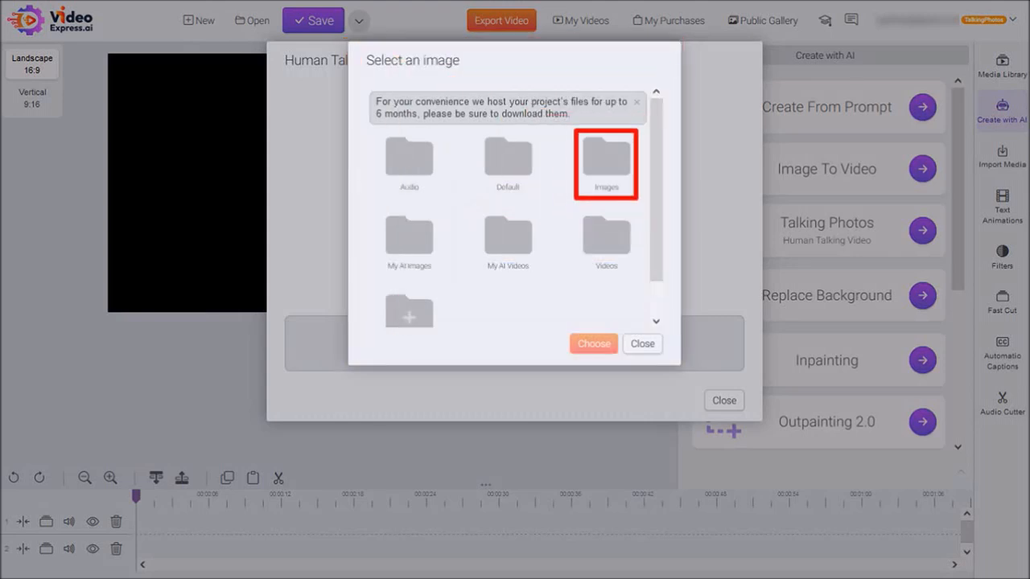
{"action": "double_click", "coordinate": [605, 161]}
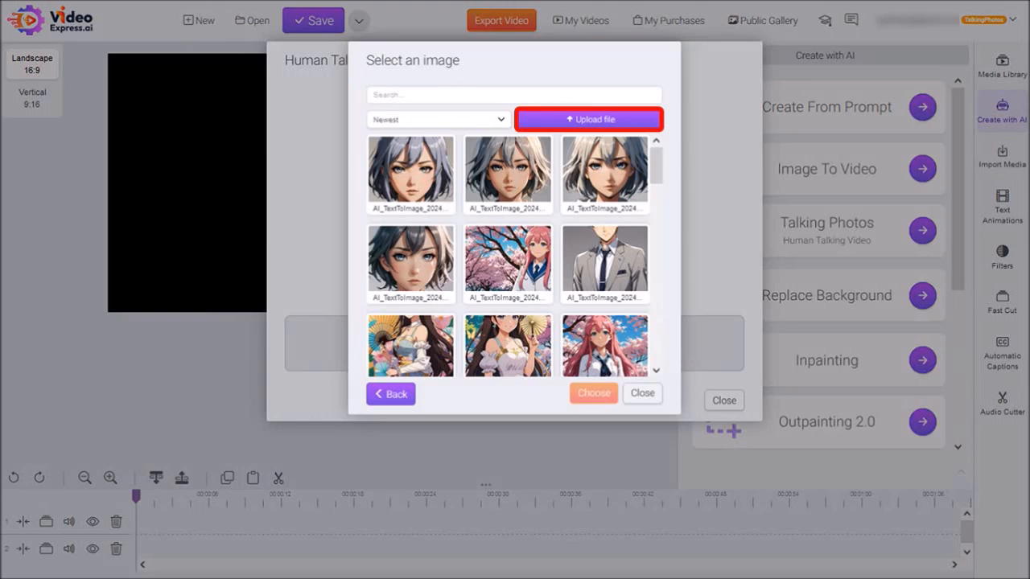
Step: Upload the AI_TextToImage_20241222_173501_1 businessman portrait from the computer into Images
{"action": "left_click", "coordinate": [589, 119]}
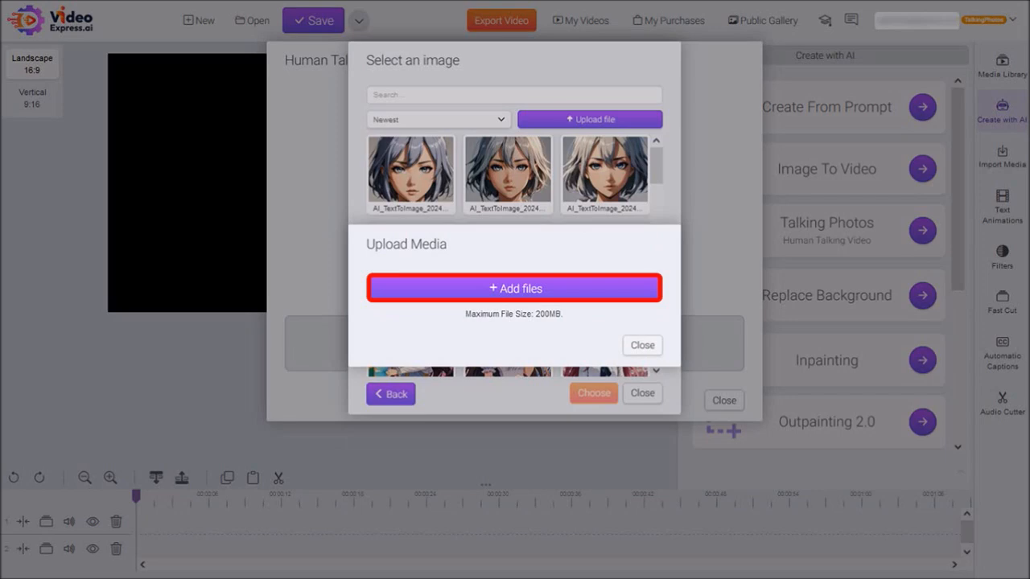
{"action": "left_click", "coordinate": [514, 288]}
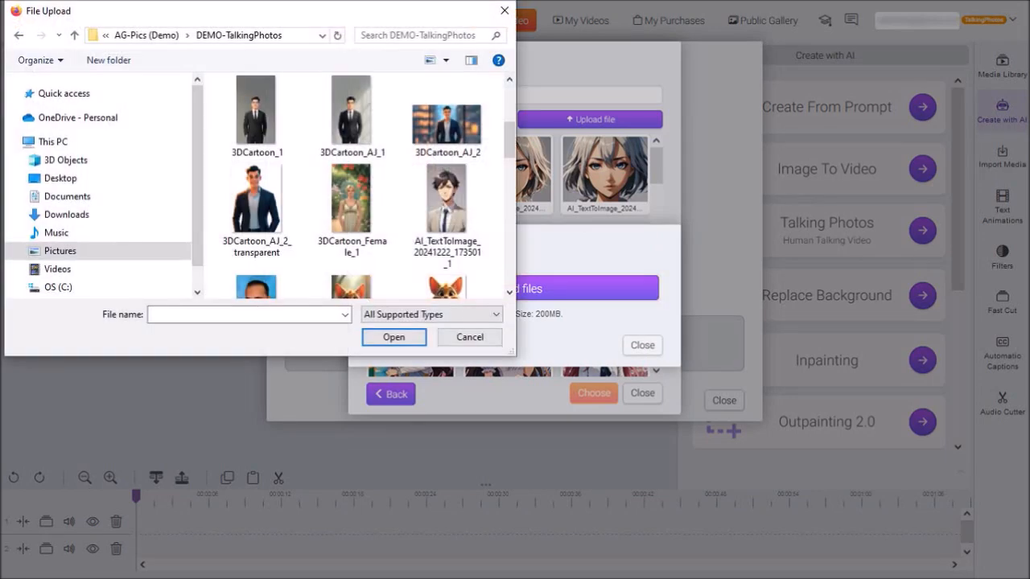
{"action": "left_click", "coordinate": [446, 201]}
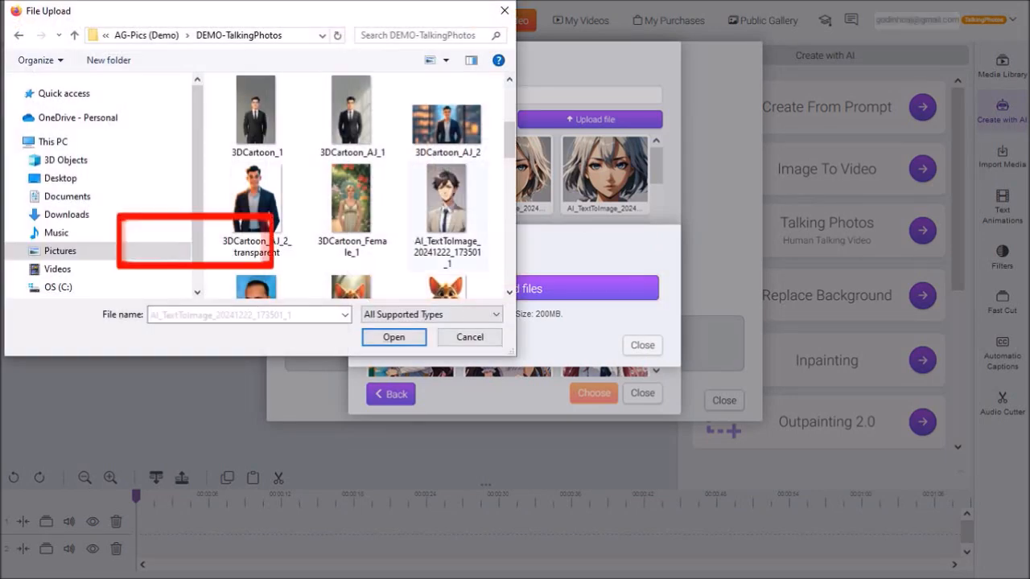
{"action": "left_click", "coordinate": [447, 206]}
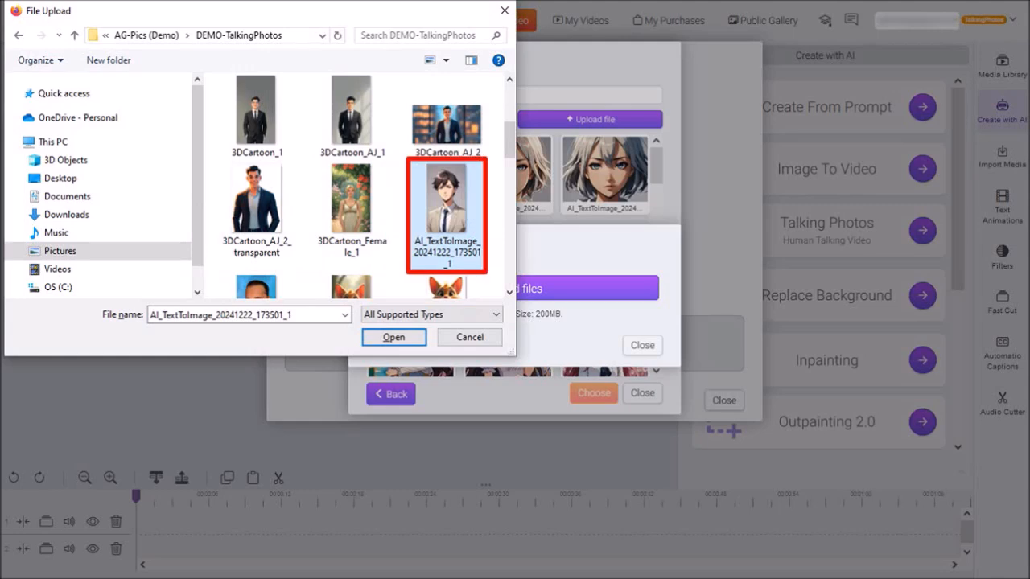
{"action": "left_click", "coordinate": [394, 337]}
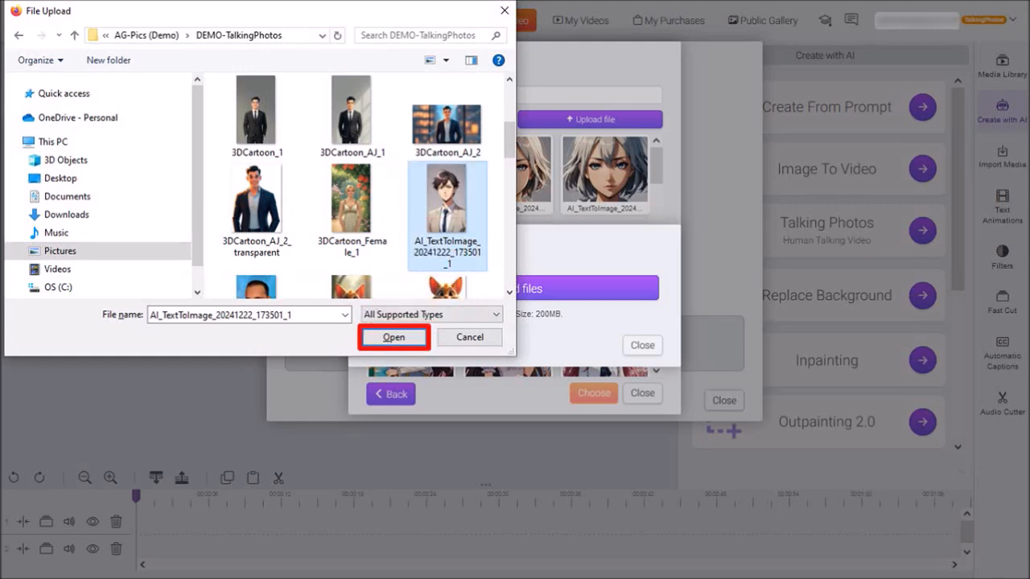
{"action": "left_click", "coordinate": [394, 337]}
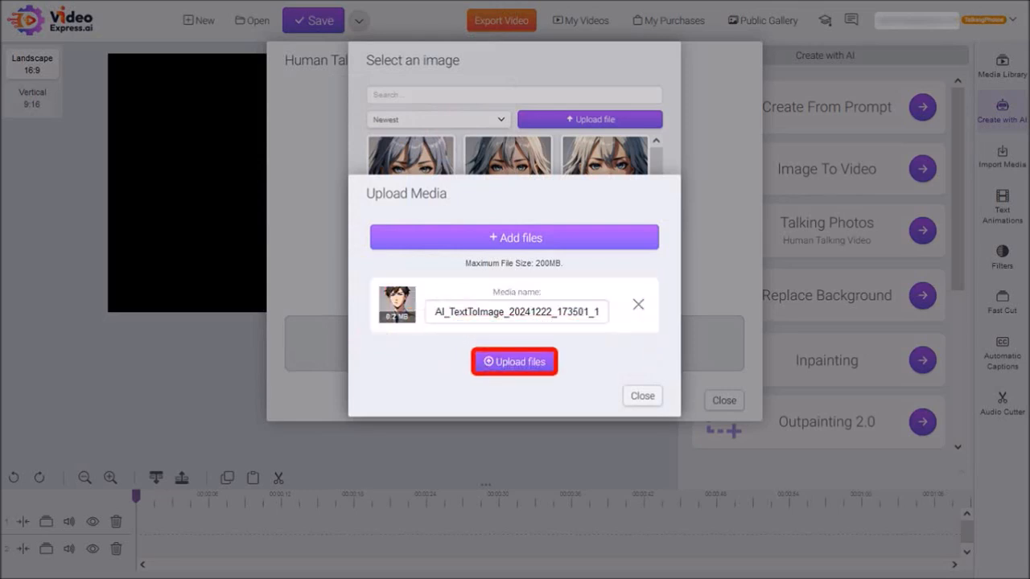
{"action": "left_click", "coordinate": [514, 361]}
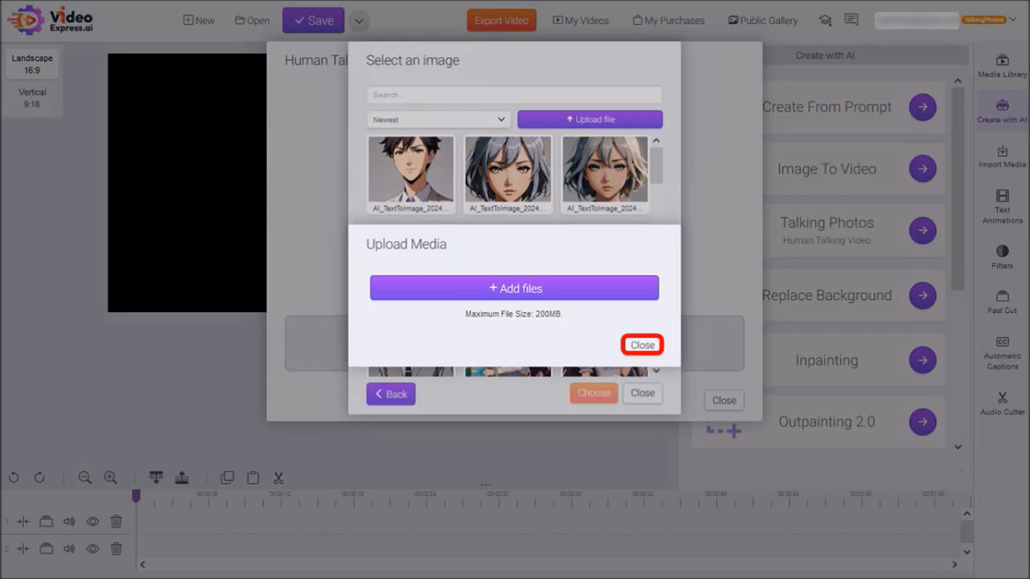
{"action": "left_click", "coordinate": [642, 345]}
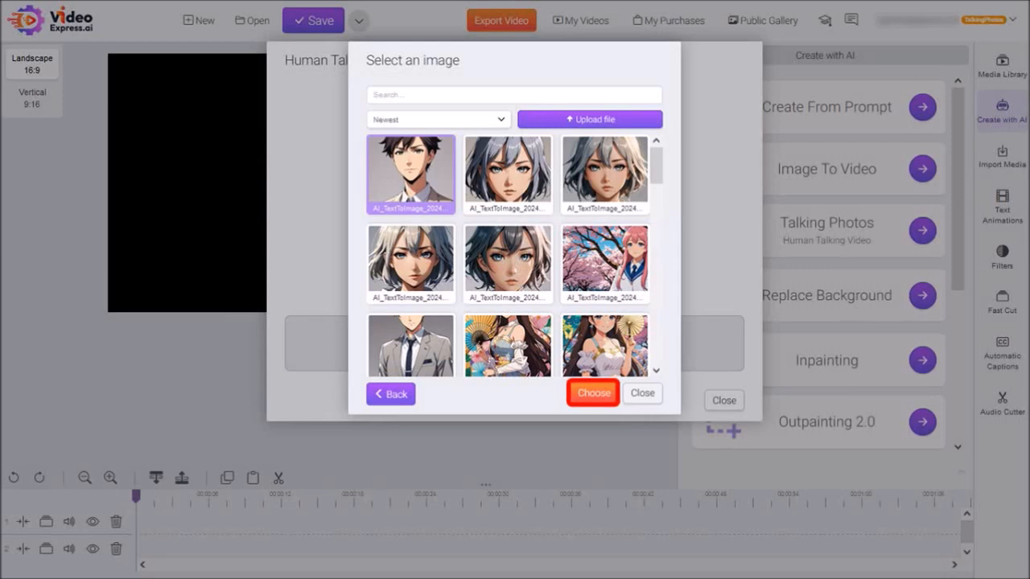
Step: Use the uploaded businessman portrait, set to 2D style with medium motion speed
{"action": "left_click", "coordinate": [592, 393]}
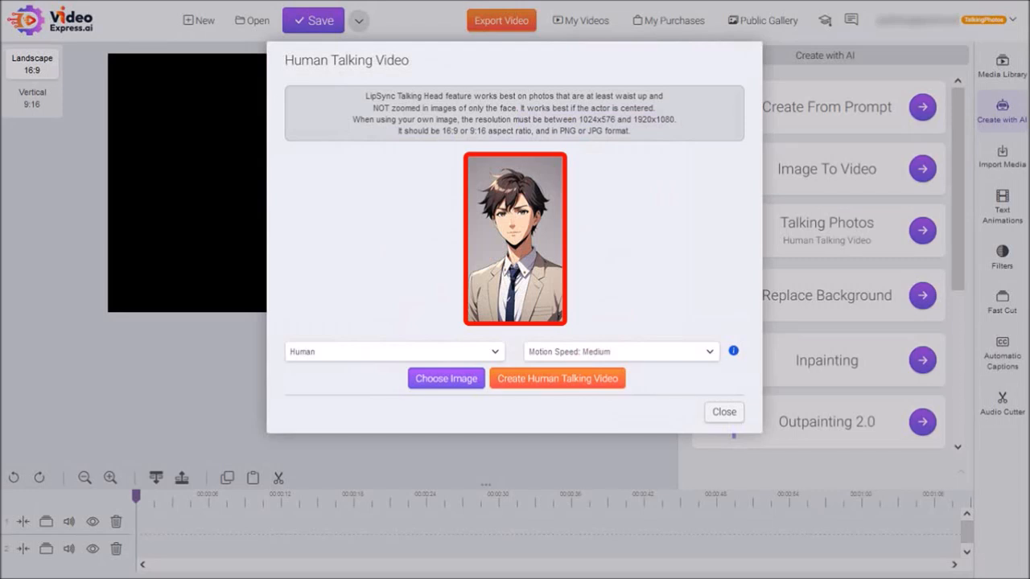
{"action": "left_click", "coordinate": [393, 352]}
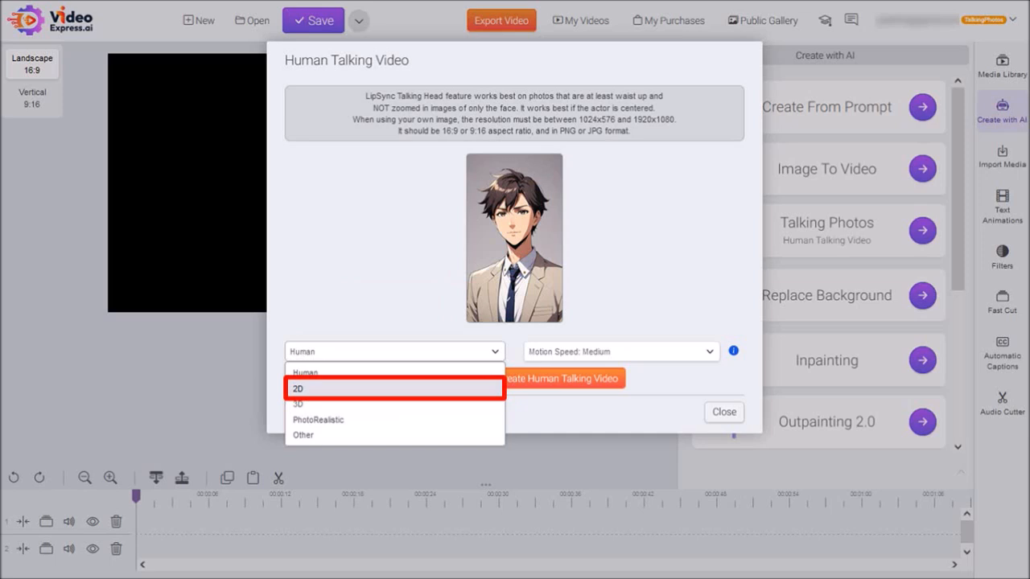
{"action": "left_click", "coordinate": [297, 389]}
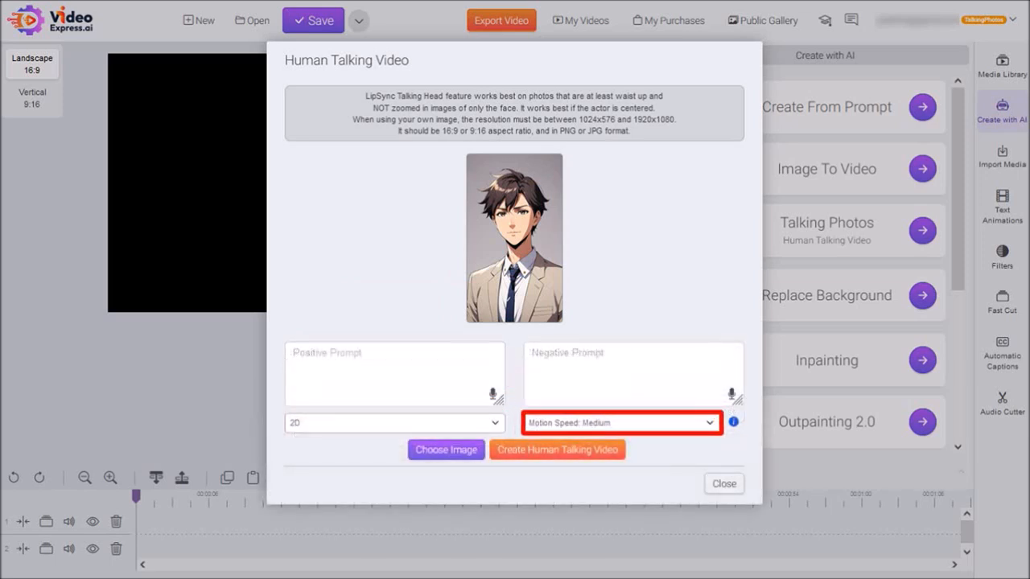
{"action": "left_click", "coordinate": [620, 424]}
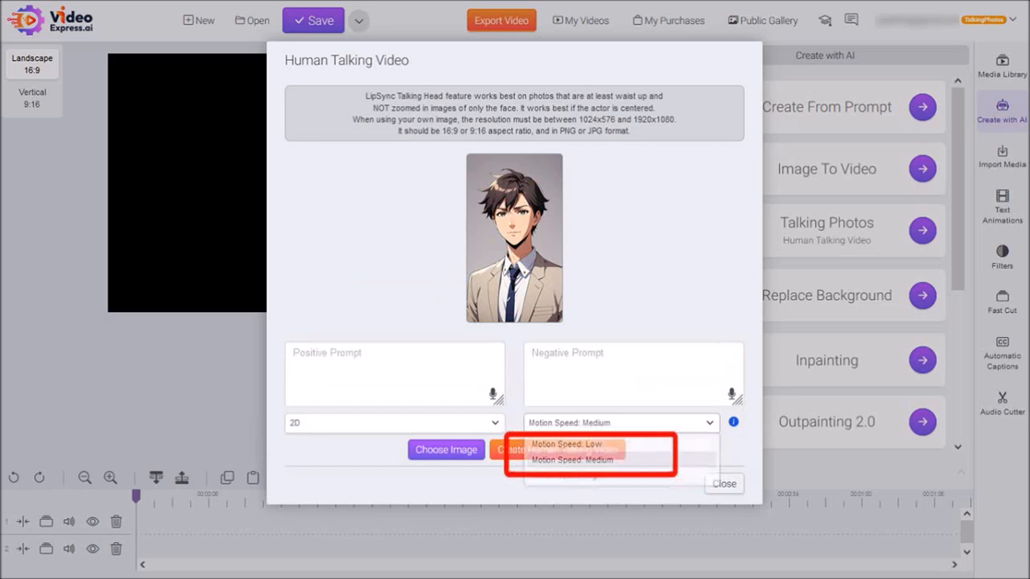
{"action": "left_click", "coordinate": [571, 460]}
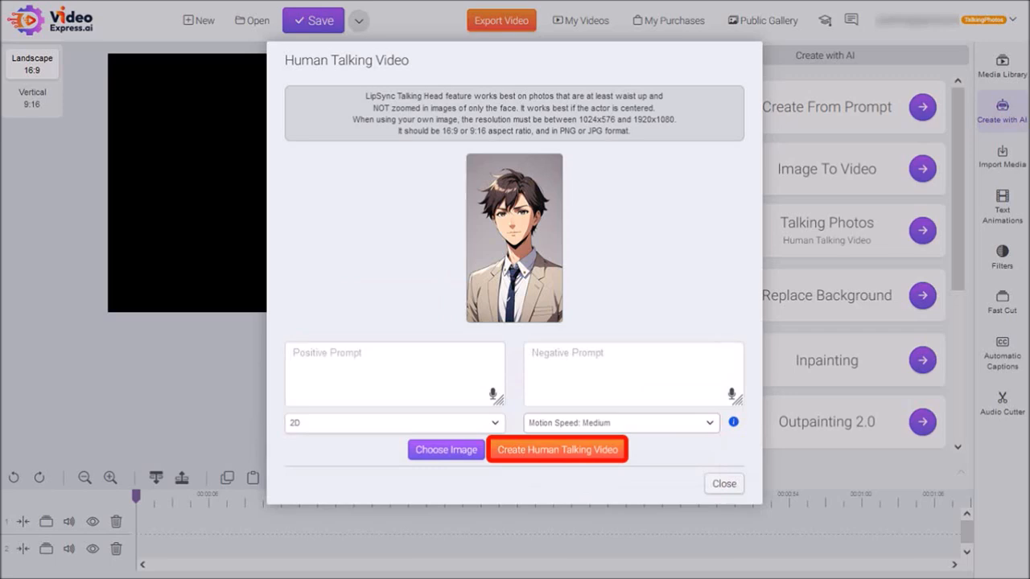
Step: Start the talking video and choose English text-to-speech with the Andrew Multilingual voice
{"action": "left_click", "coordinate": [557, 449]}
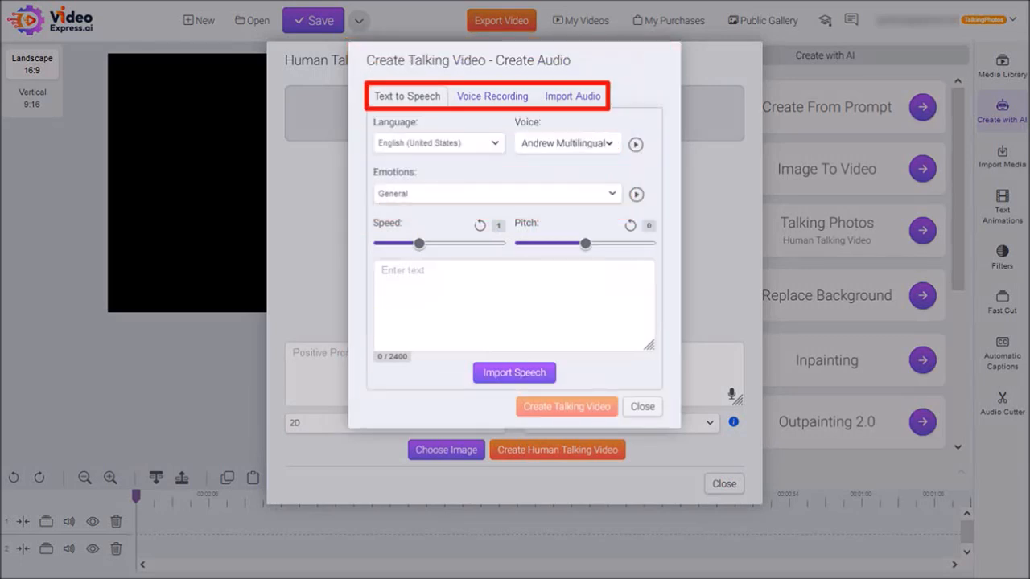
{"action": "left_click", "coordinate": [572, 96]}
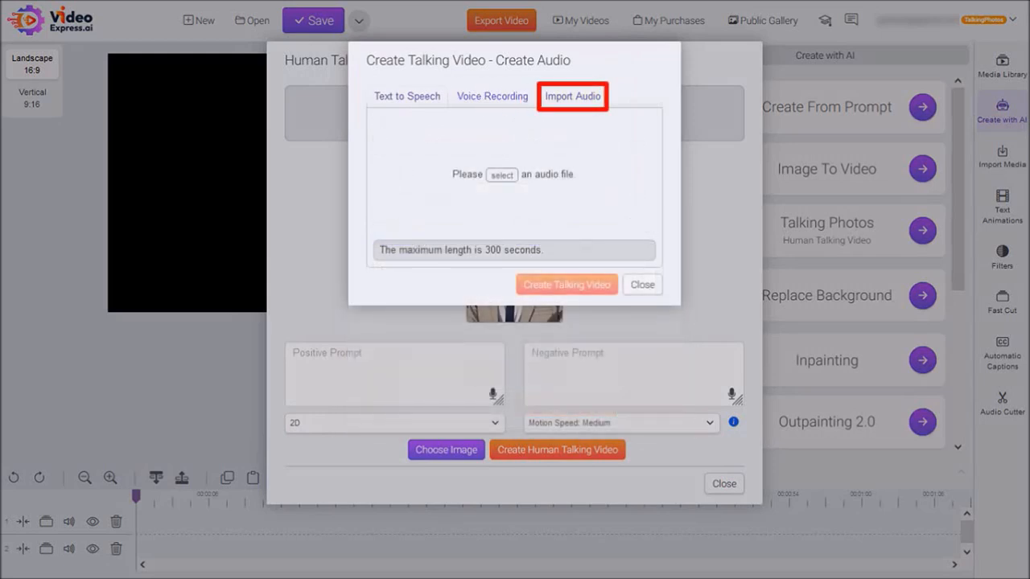
{"action": "left_click", "coordinate": [492, 97]}
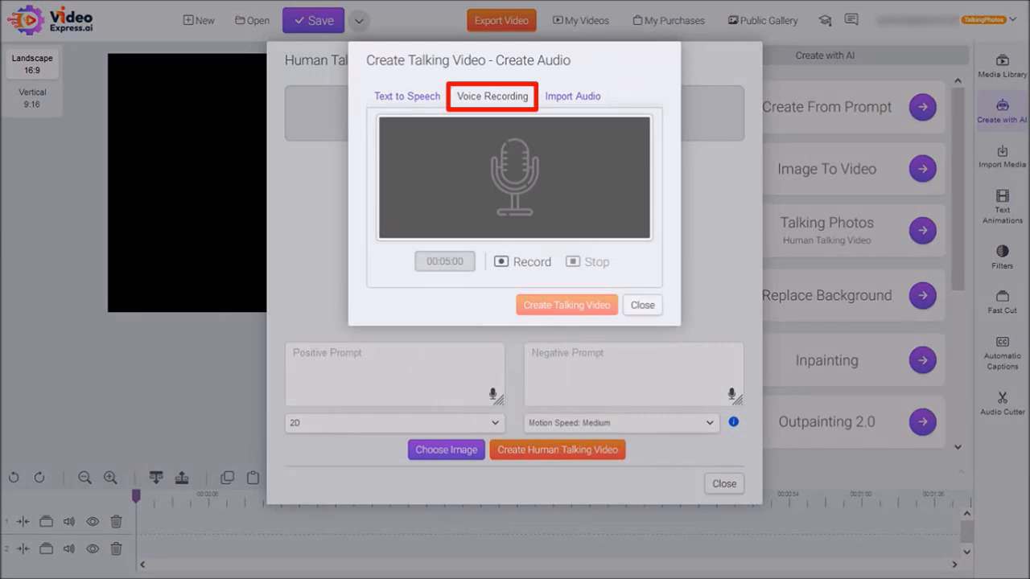
{"action": "left_click", "coordinate": [406, 95]}
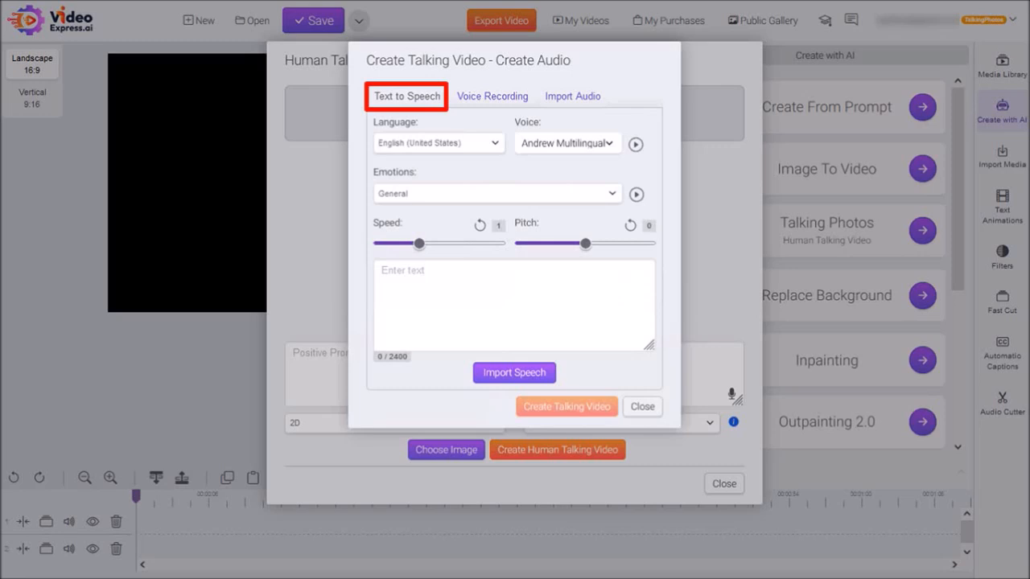
{"action": "left_click", "coordinate": [438, 142]}
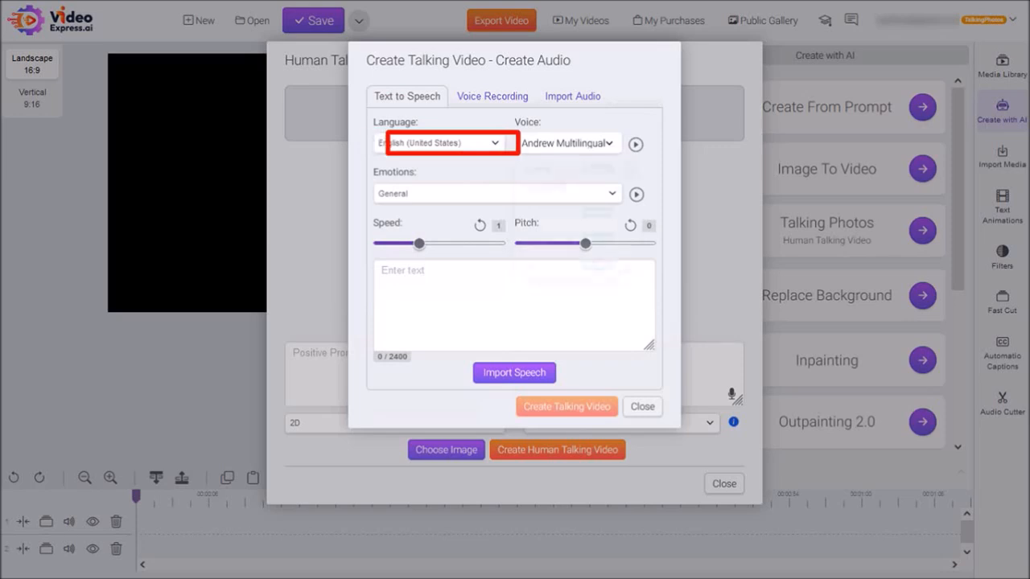
{"action": "left_click", "coordinate": [566, 143]}
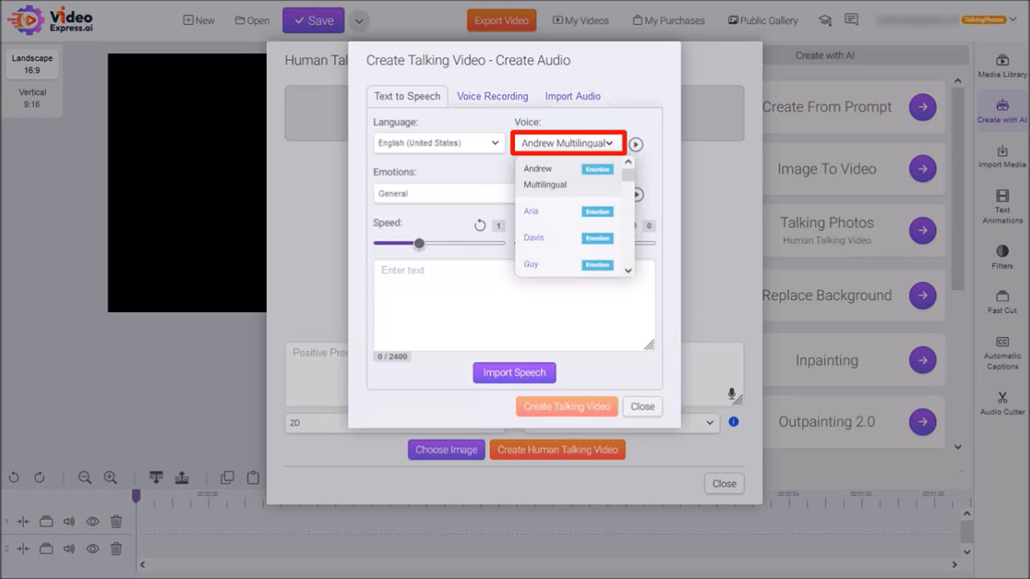
{"action": "left_click", "coordinate": [495, 193]}
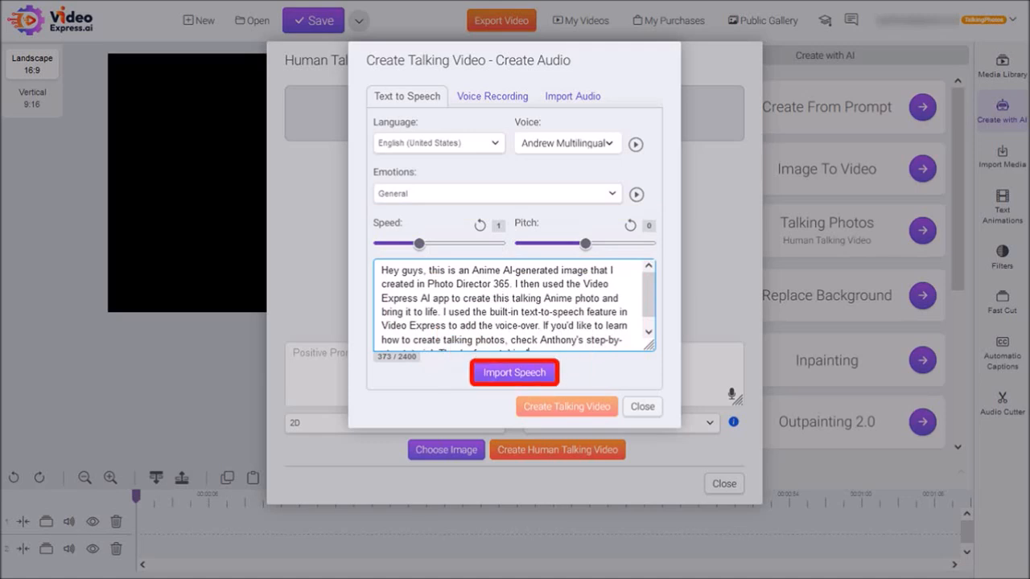
Step: Import the 24-second speech, submit the human talking video, and close the creator
{"action": "left_click", "coordinate": [513, 373]}
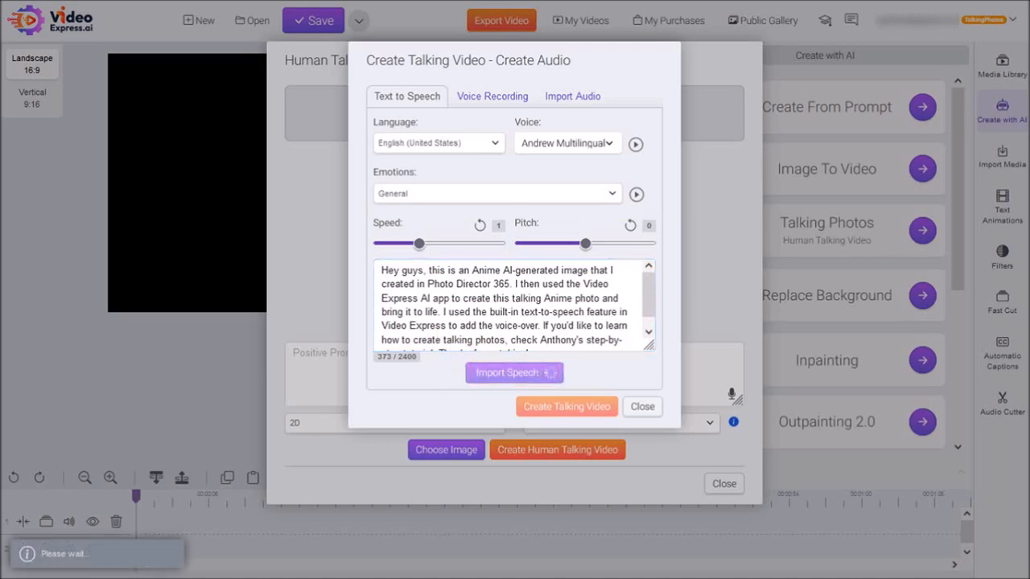
{"action": "left_click", "coordinate": [513, 373]}
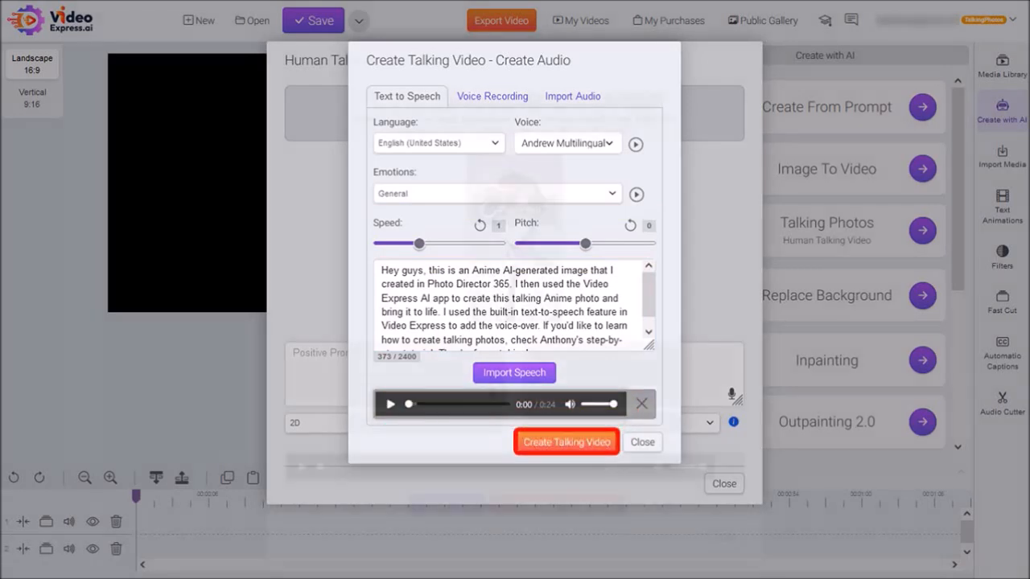
{"action": "left_click", "coordinate": [566, 442]}
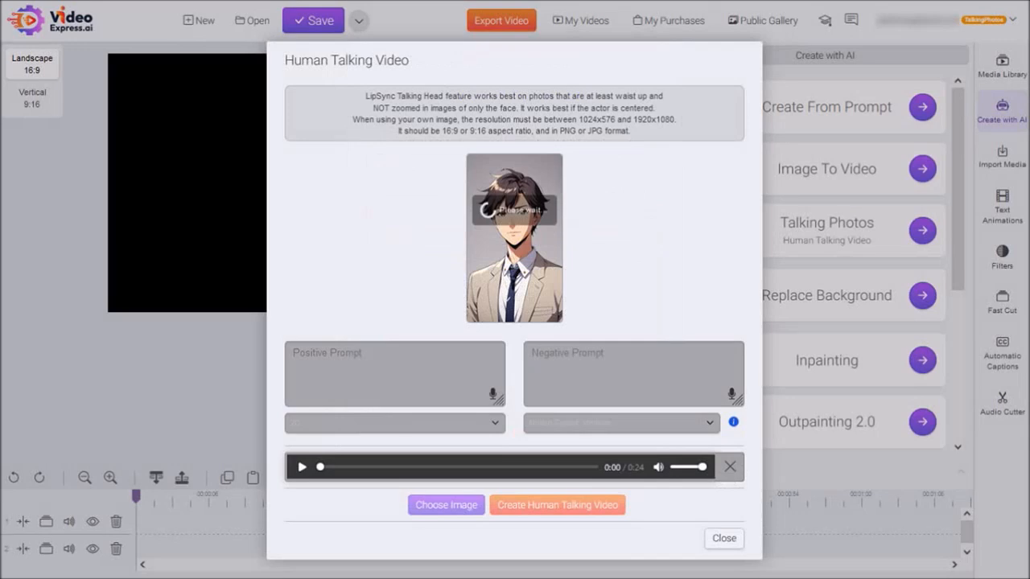
{"action": "left_click", "coordinate": [557, 505]}
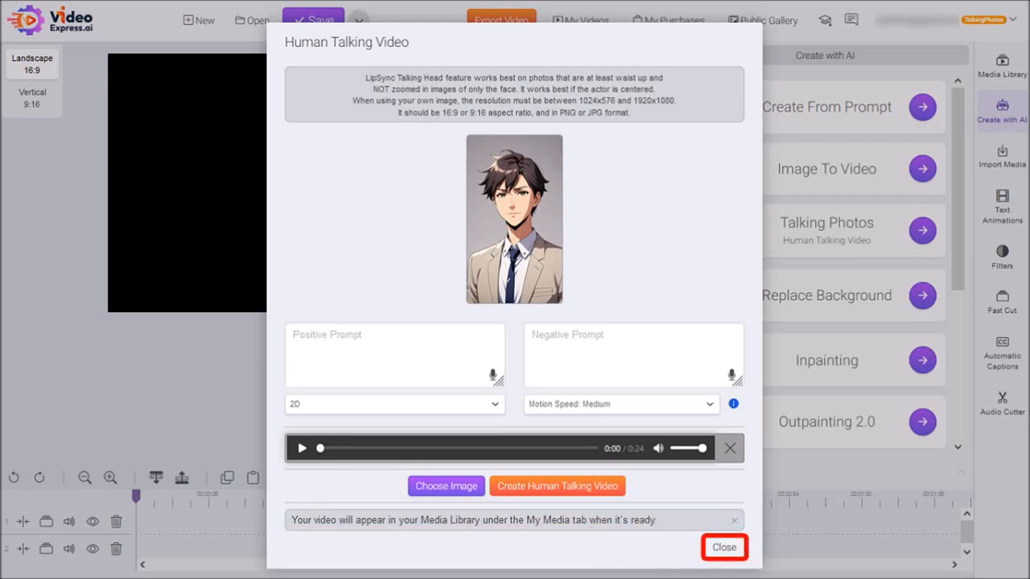
{"action": "left_click", "coordinate": [724, 547]}
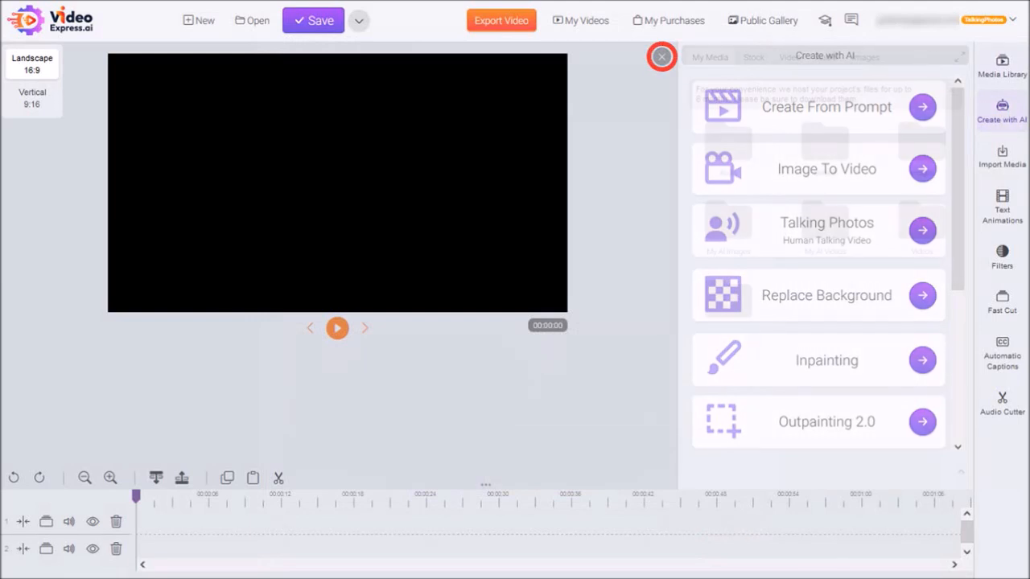
Step: Open My AI Videos in the media library and select the newest businessman video
{"action": "left_click", "coordinate": [1001, 64]}
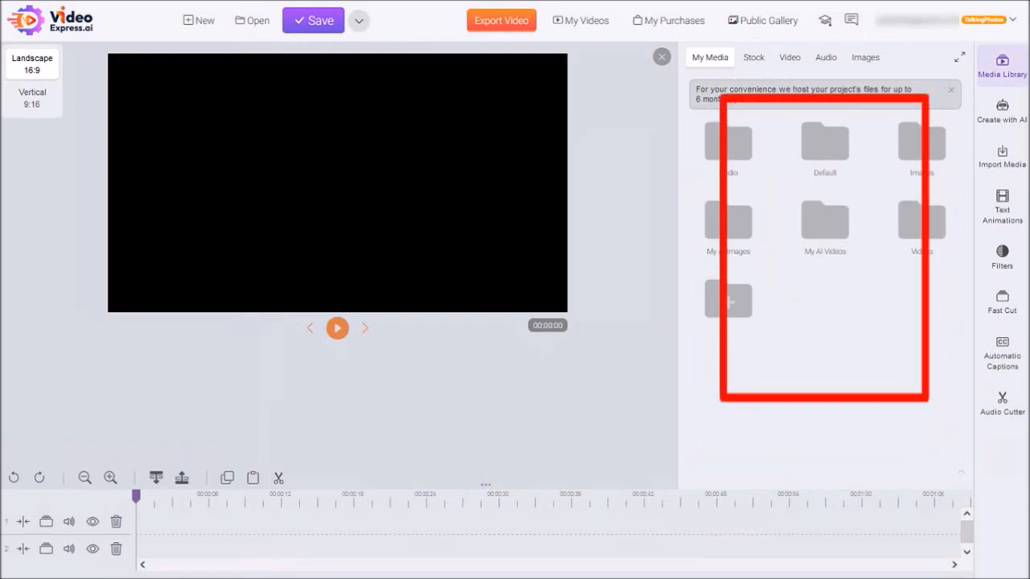
{"action": "left_click", "coordinate": [824, 222]}
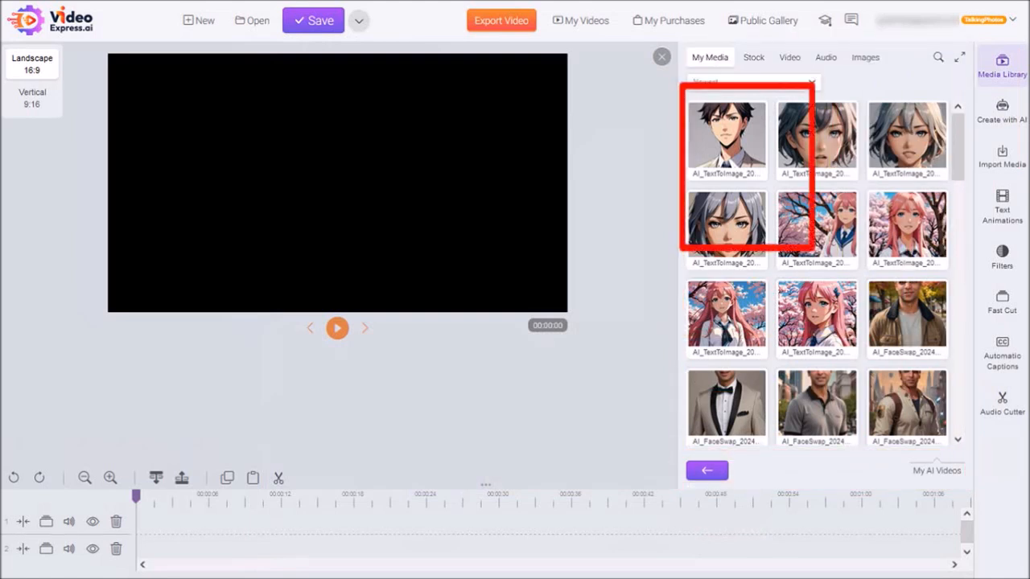
{"action": "left_click", "coordinate": [726, 140]}
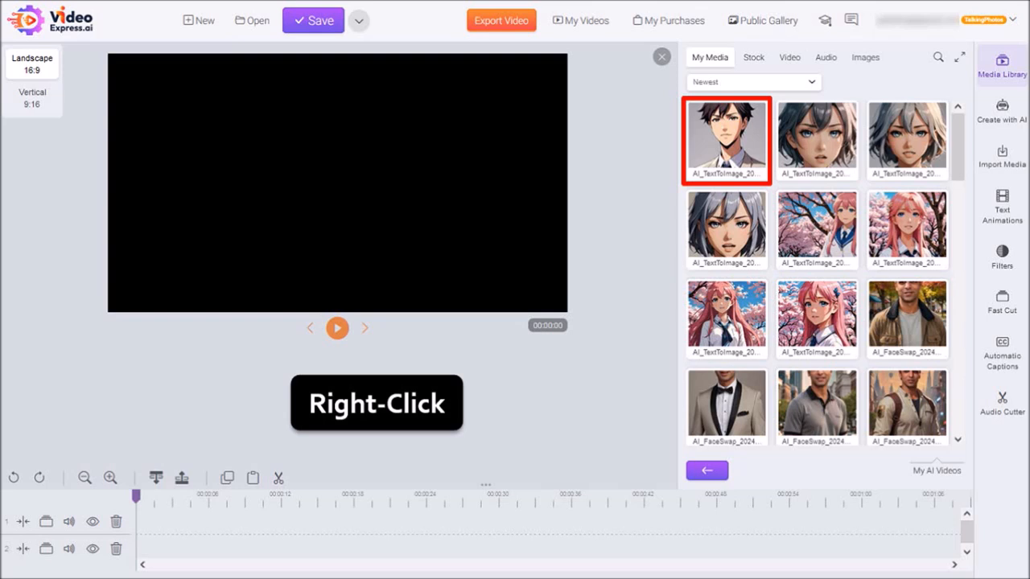
Step: Play the businessman talking video from its thumbnail's right-click menu
{"action": "right_click", "coordinate": [727, 141]}
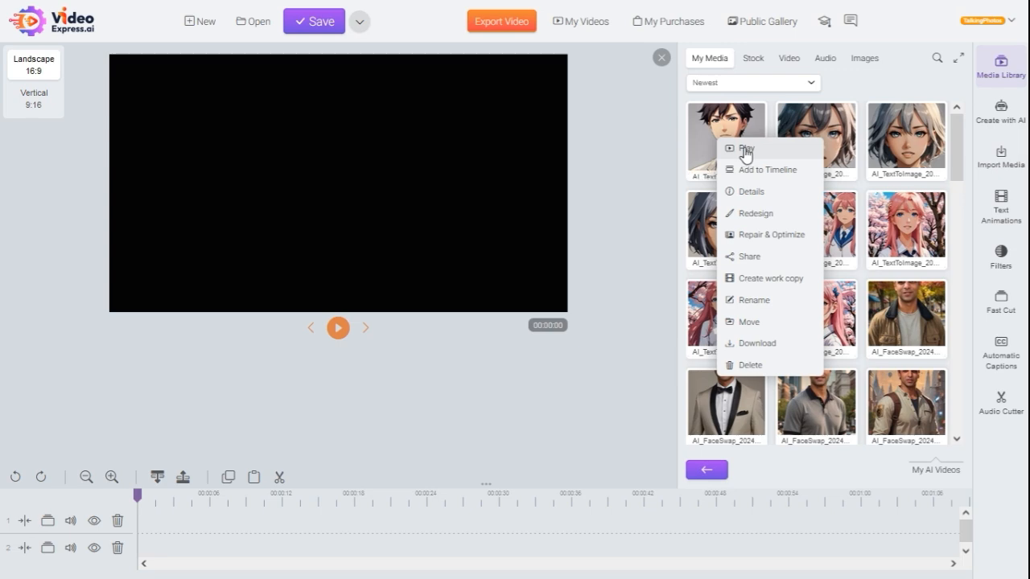
{"action": "left_click", "coordinate": [730, 148]}
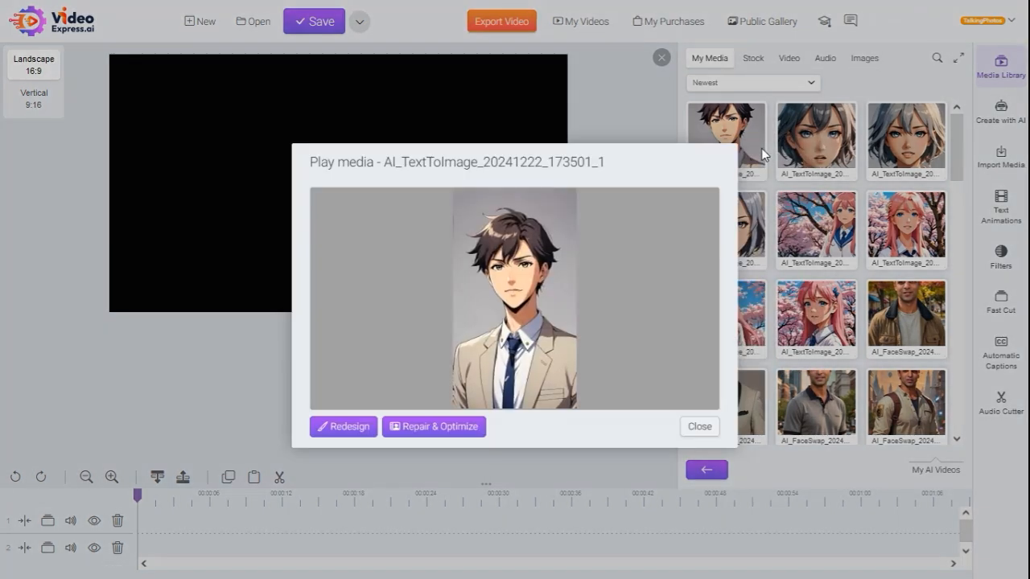